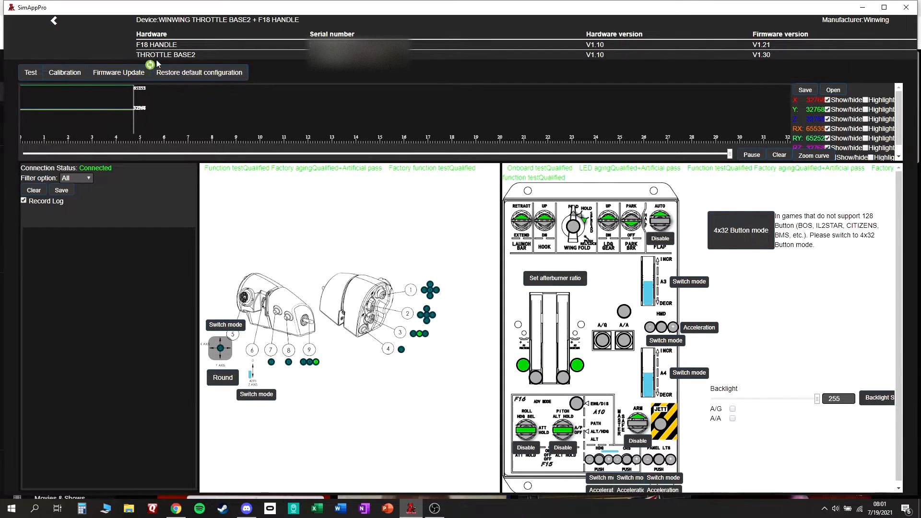
Show the F18 handle and Throttle Base2 firmware versions, with the throttle at V1.30 versus V1.32.
{"action": "left_click", "coordinate": [119, 72]}
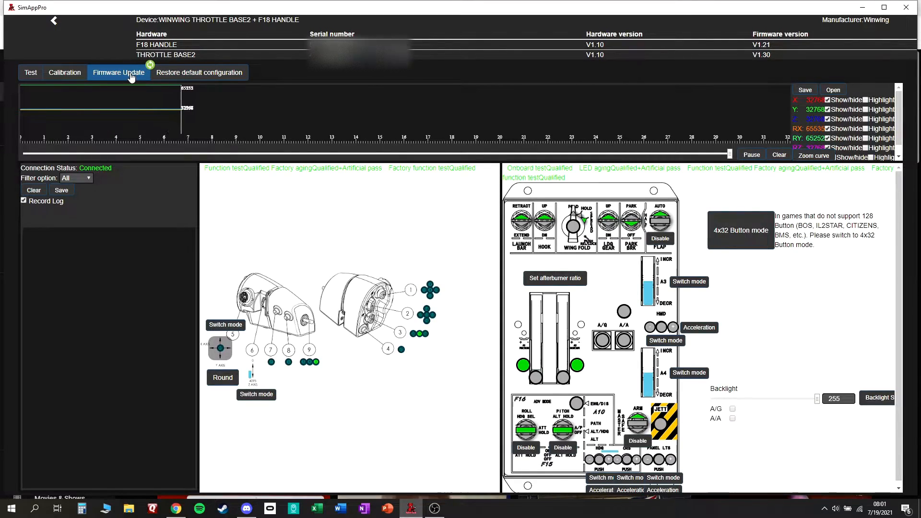
{"action": "left_click", "coordinate": [119, 72]}
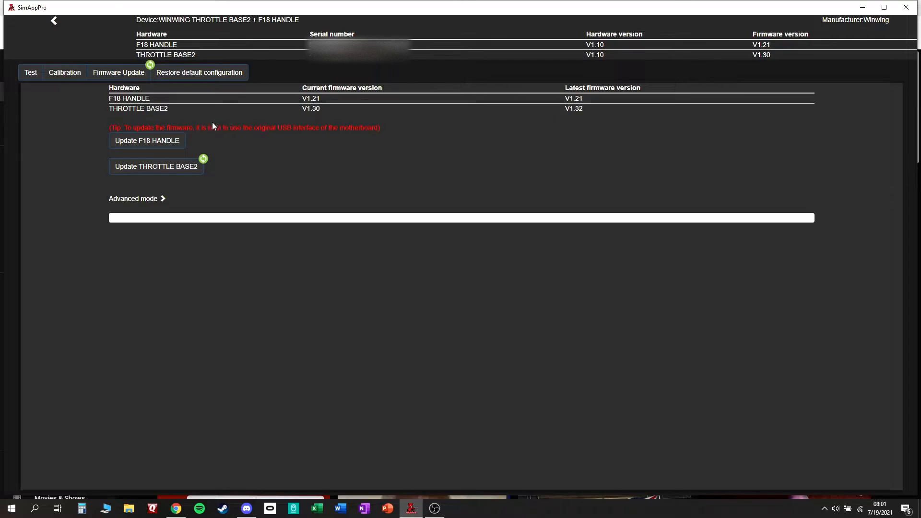
{"action": "mouse_move", "coordinate": [214, 125]}
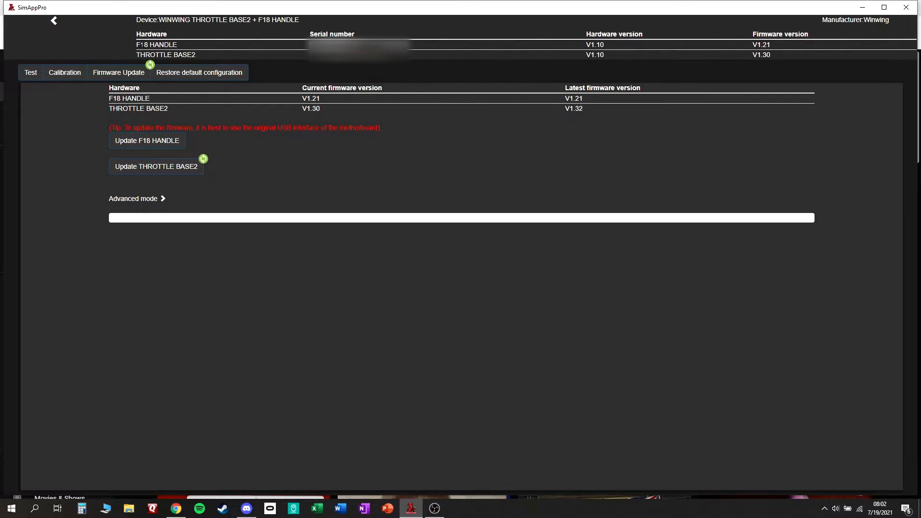
{"action": "mouse_move", "coordinate": [329, 69]}
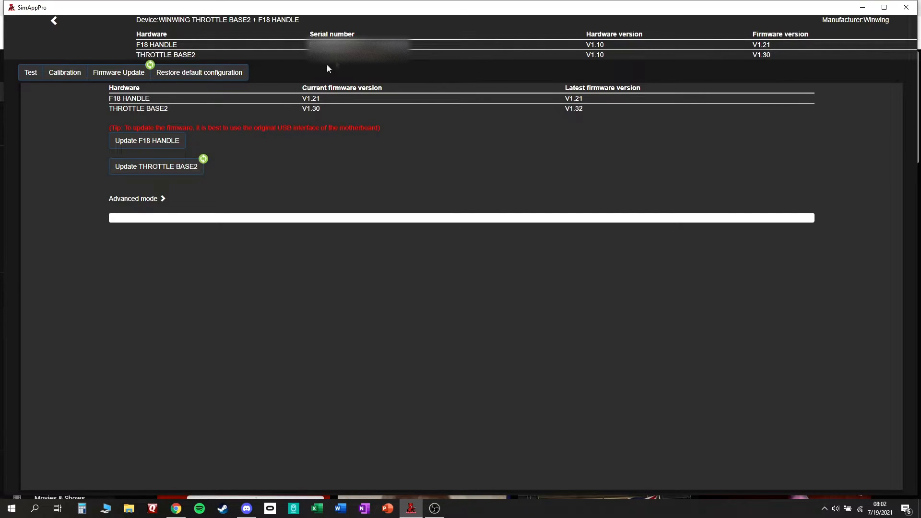
{"action": "mouse_move", "coordinate": [642, 30]}
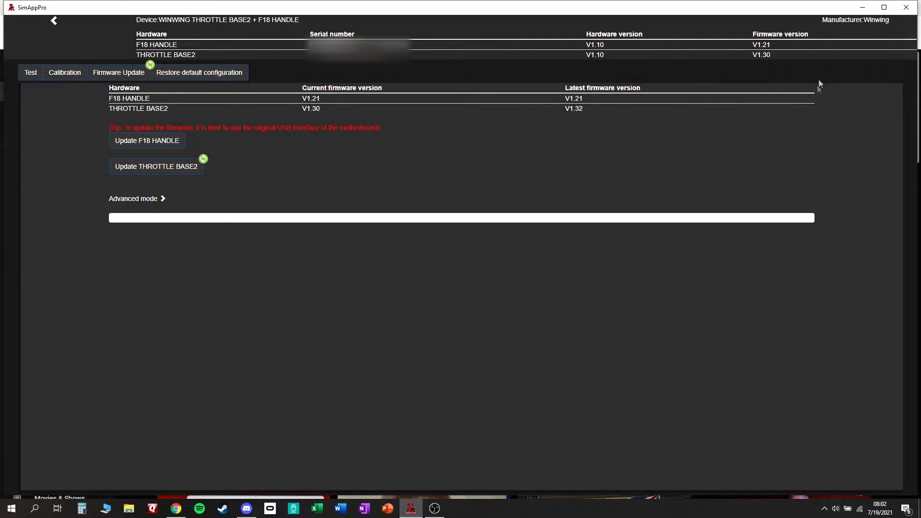
{"action": "mouse_move", "coordinate": [773, 70]}
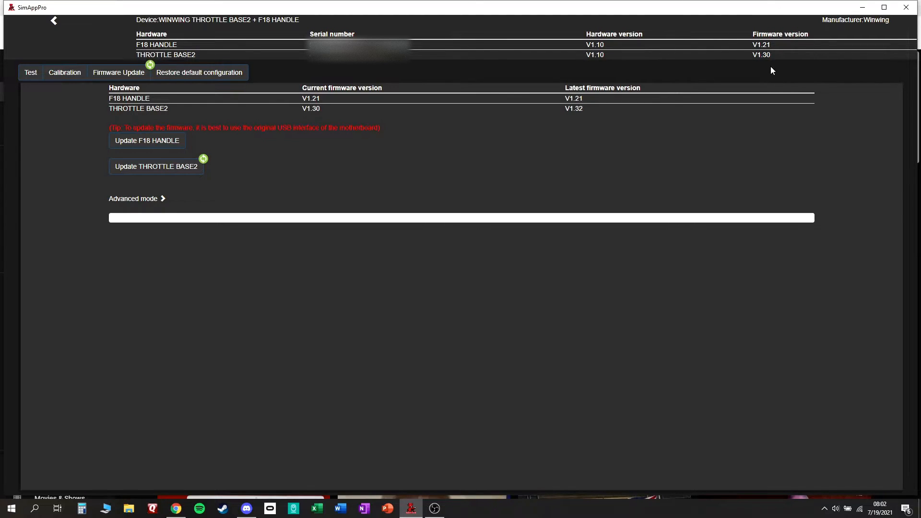
{"action": "mouse_move", "coordinate": [407, 121]}
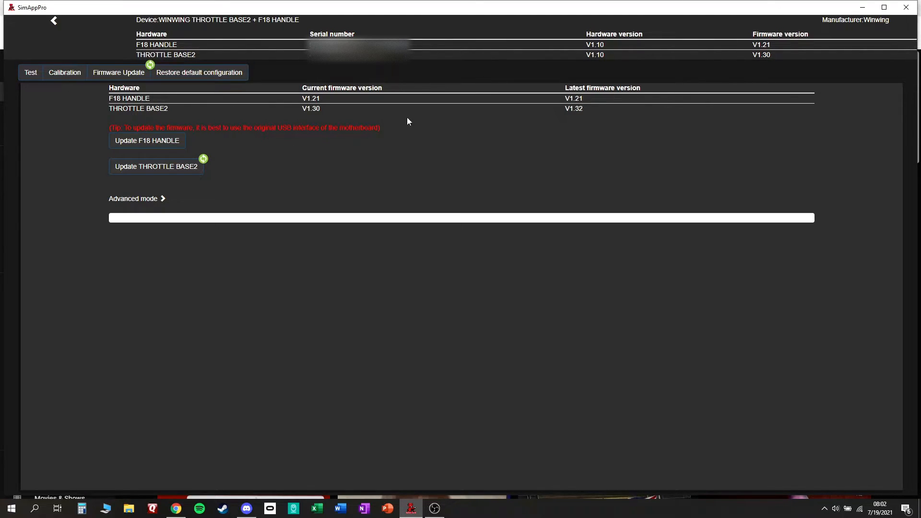
{"action": "mouse_move", "coordinate": [738, 19]}
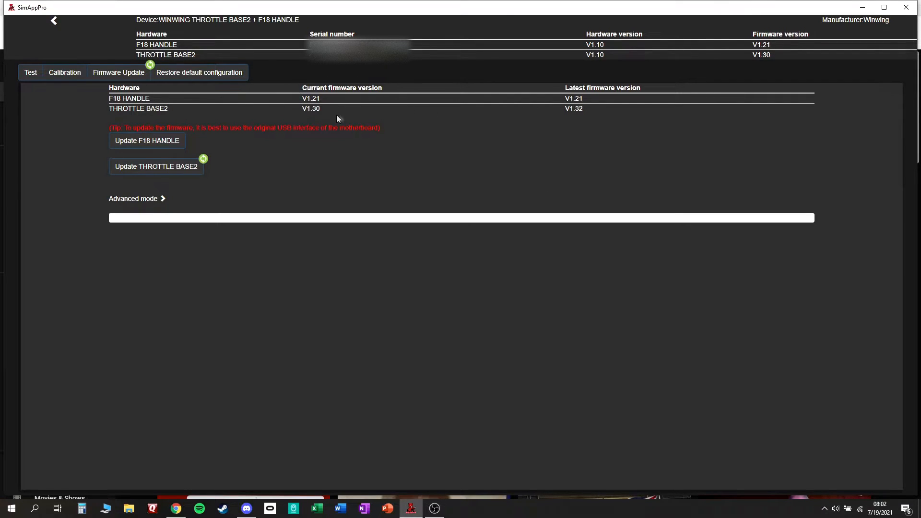
{"action": "mouse_move", "coordinate": [539, 103]}
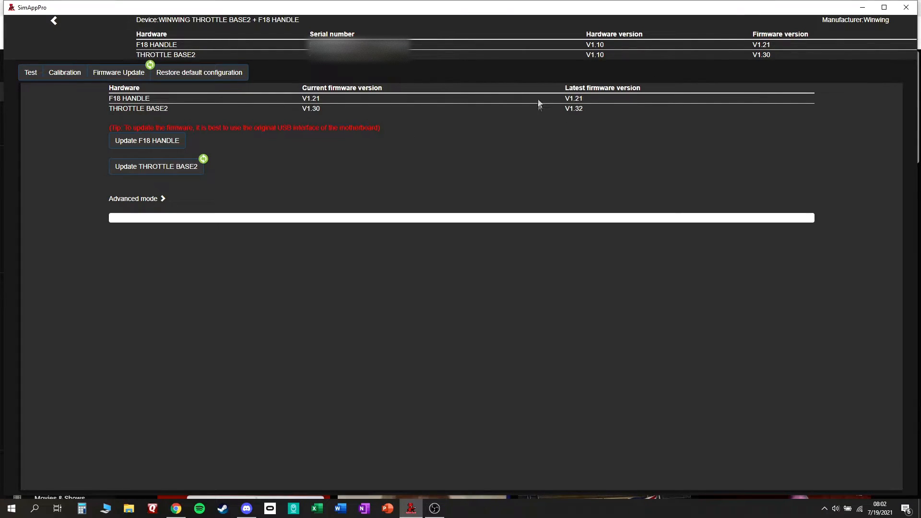
{"action": "mouse_move", "coordinate": [563, 98]}
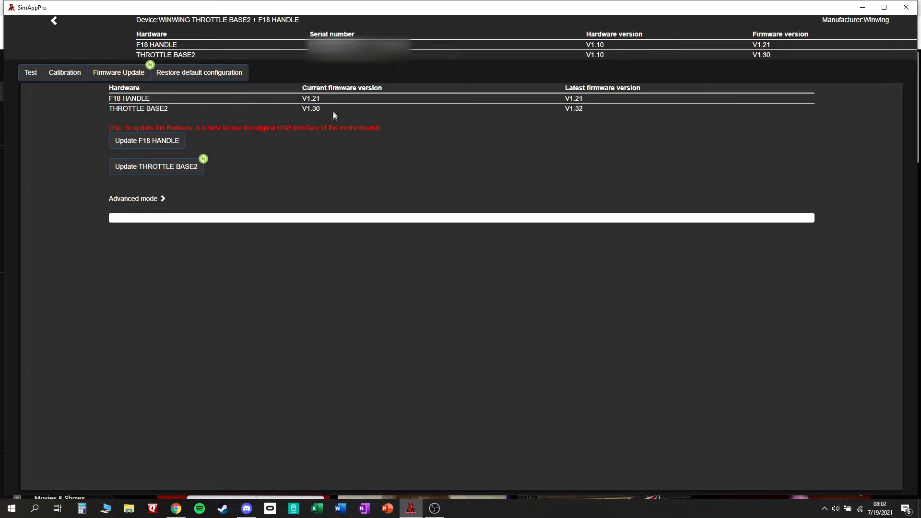
{"action": "mouse_move", "coordinate": [337, 114]}
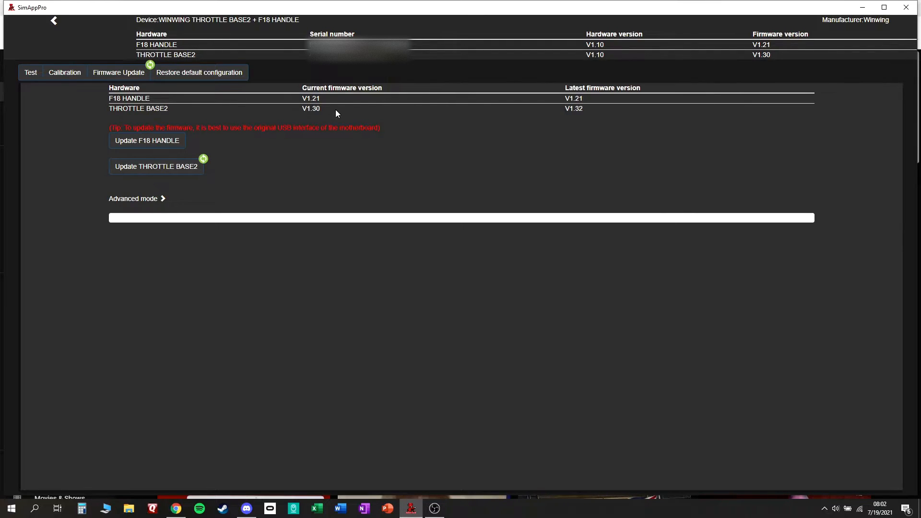
{"action": "mouse_move", "coordinate": [337, 106]}
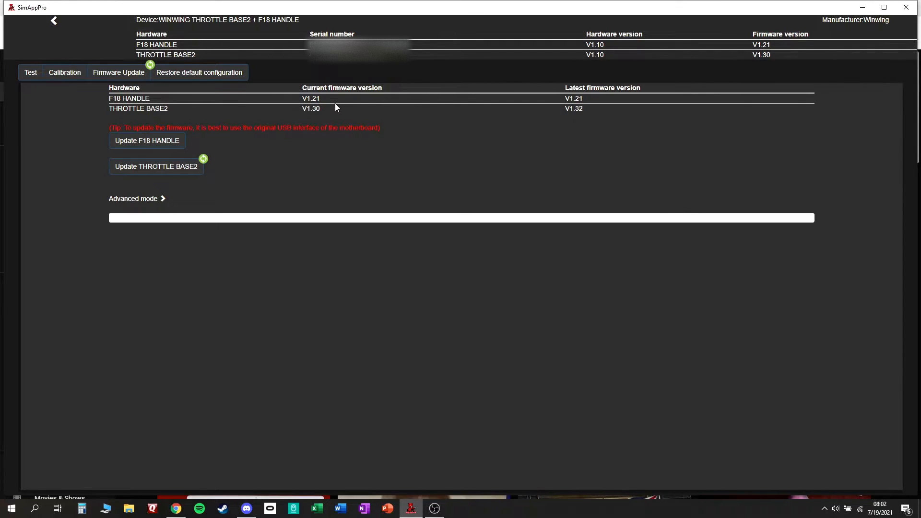
{"action": "mouse_move", "coordinate": [342, 102]}
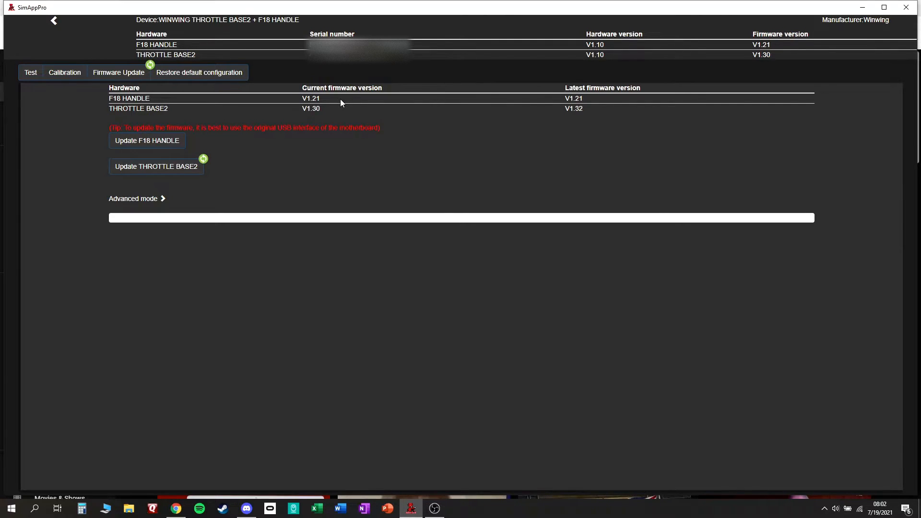
{"action": "mouse_move", "coordinate": [417, 168]}
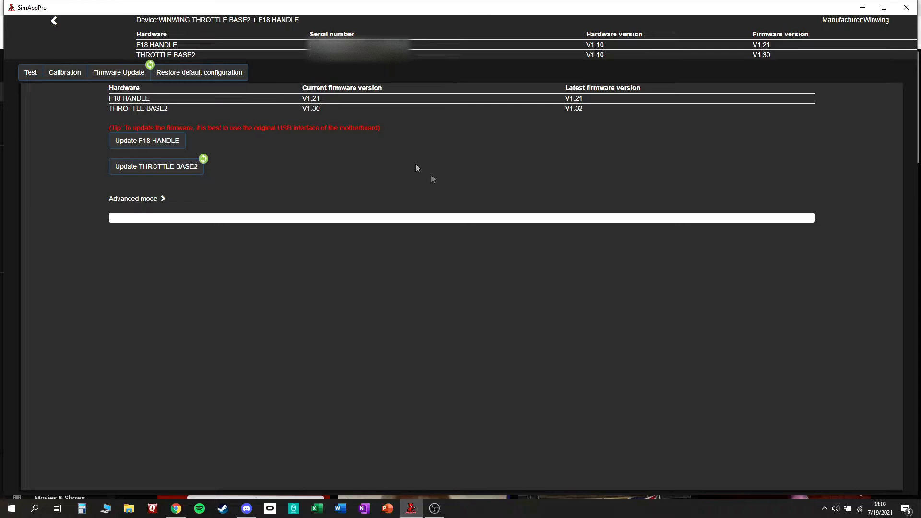
{"action": "mouse_move", "coordinate": [552, 154]}
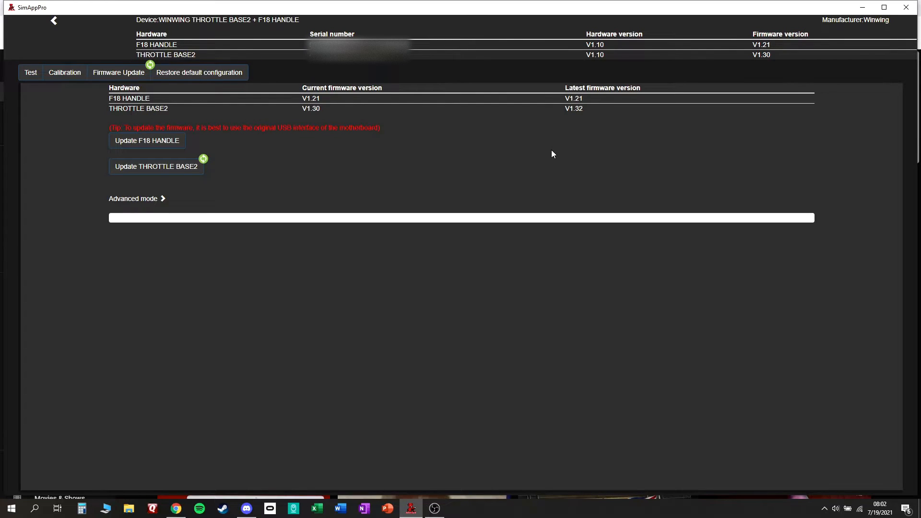
{"action": "mouse_move", "coordinate": [579, 20]}
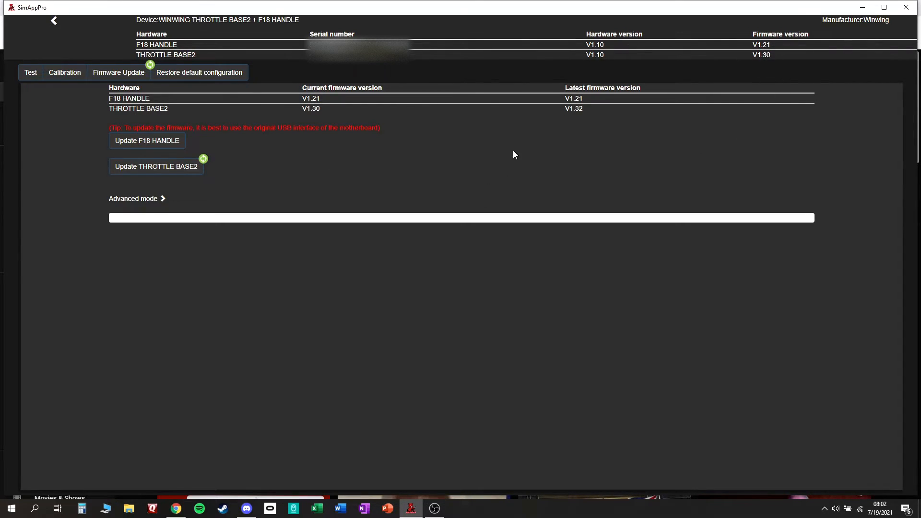
{"action": "mouse_move", "coordinate": [588, 101]}
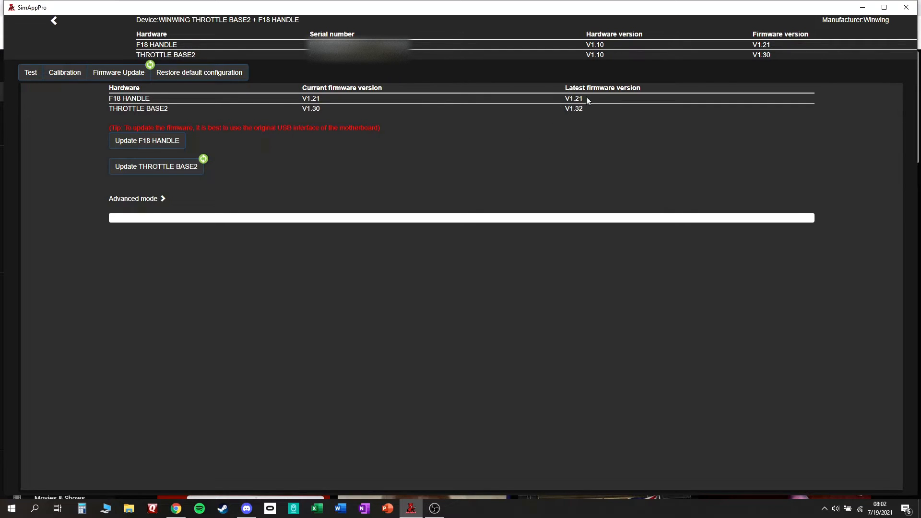
{"action": "mouse_move", "coordinate": [587, 111]}
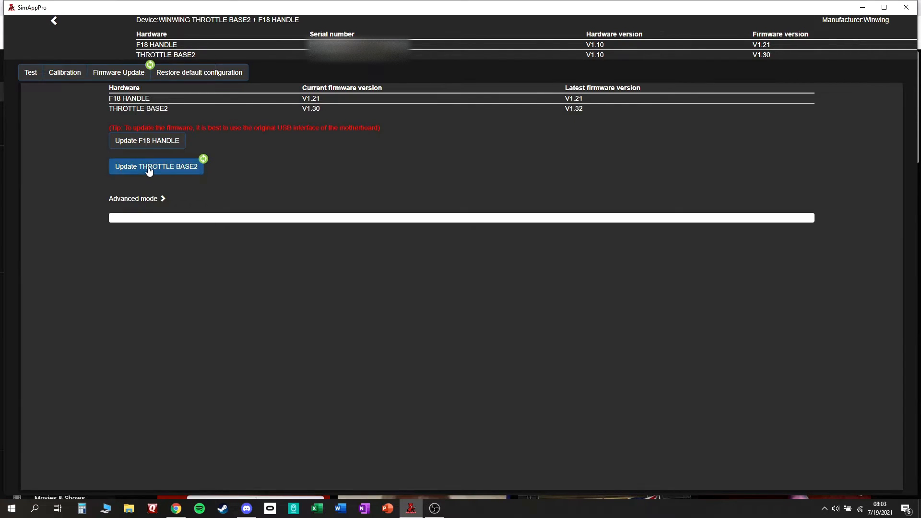
Update the Throttle Base2 firmware to V1.32 until the CRC check passes.
{"action": "left_click", "coordinate": [156, 166]}
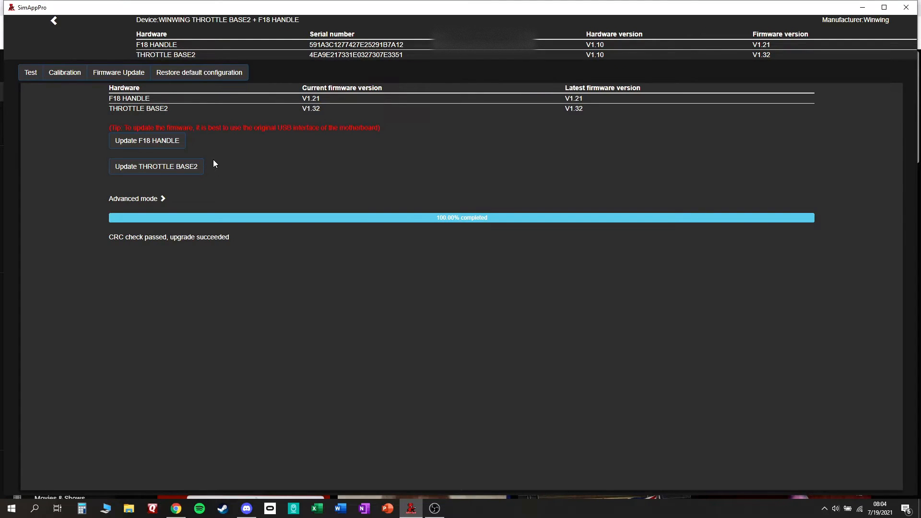
{"action": "mouse_move", "coordinate": [586, 102]}
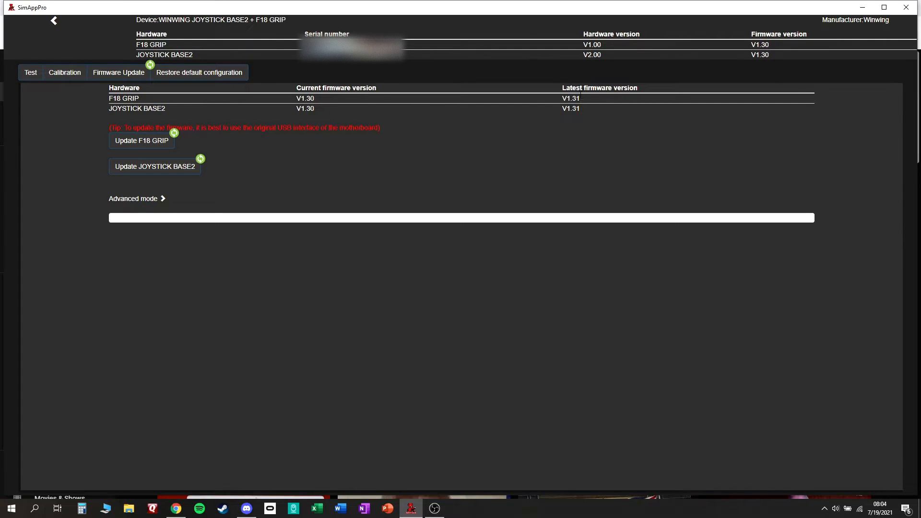
{"action": "mouse_move", "coordinate": [598, 63]}
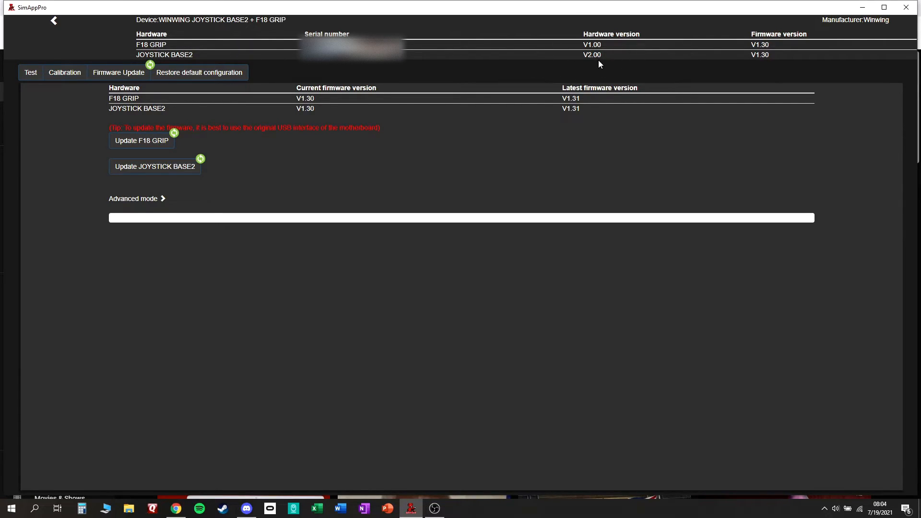
{"action": "mouse_move", "coordinate": [725, 72]}
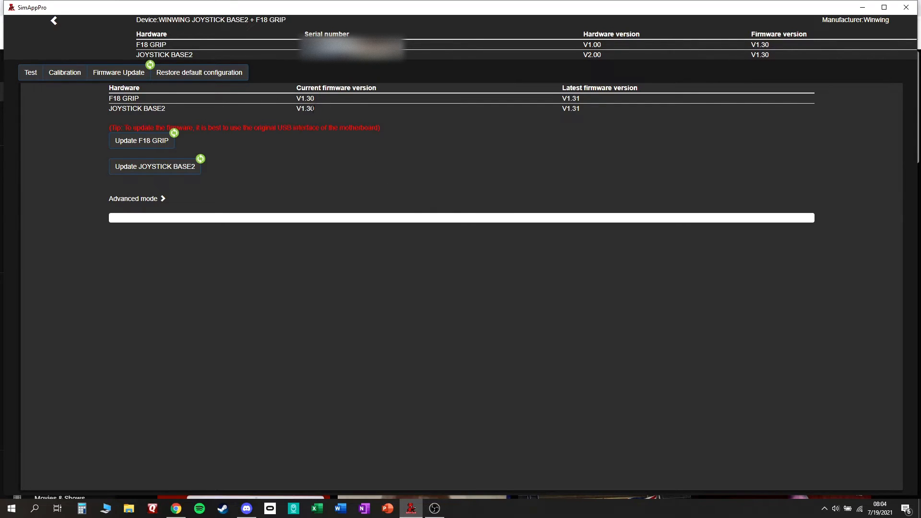
{"action": "mouse_move", "coordinate": [314, 114]}
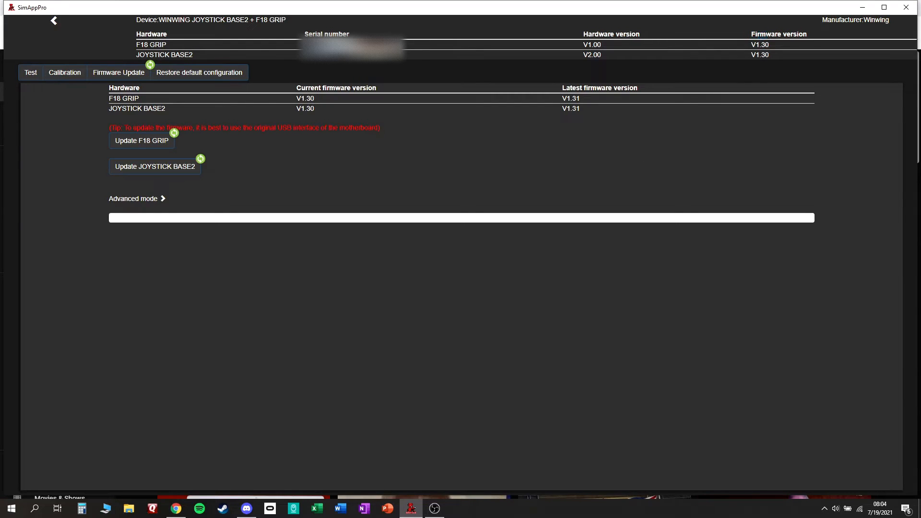
Bring up the Joystick Base2 and F18 grip firmware page, both at V1.30 versus V1.31.
{"action": "double_click", "coordinate": [758, 34]}
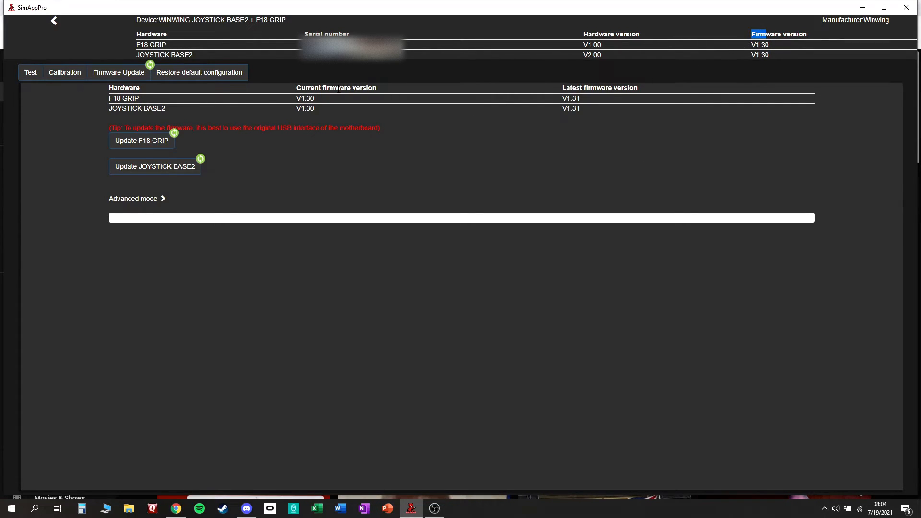
{"action": "mouse_move", "coordinate": [598, 85]}
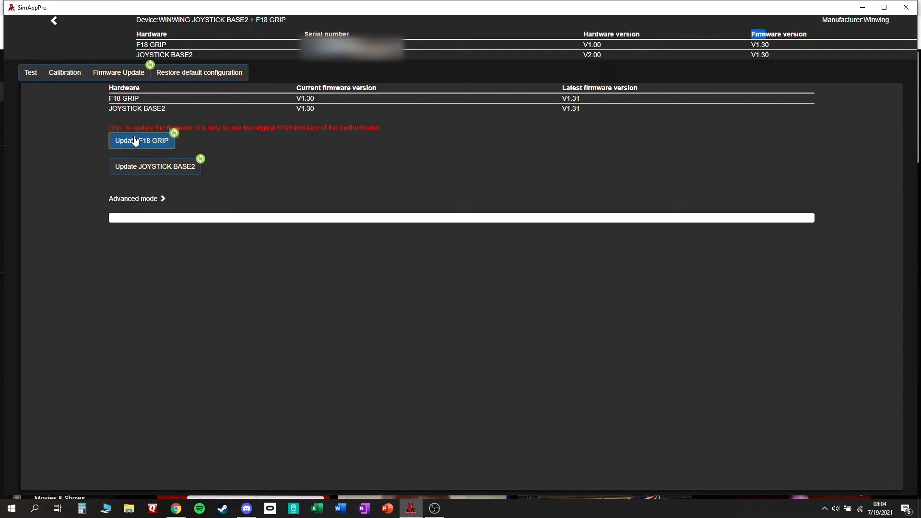
Start the F18 grip firmware update toward V1.31.
{"action": "left_click", "coordinate": [141, 141]}
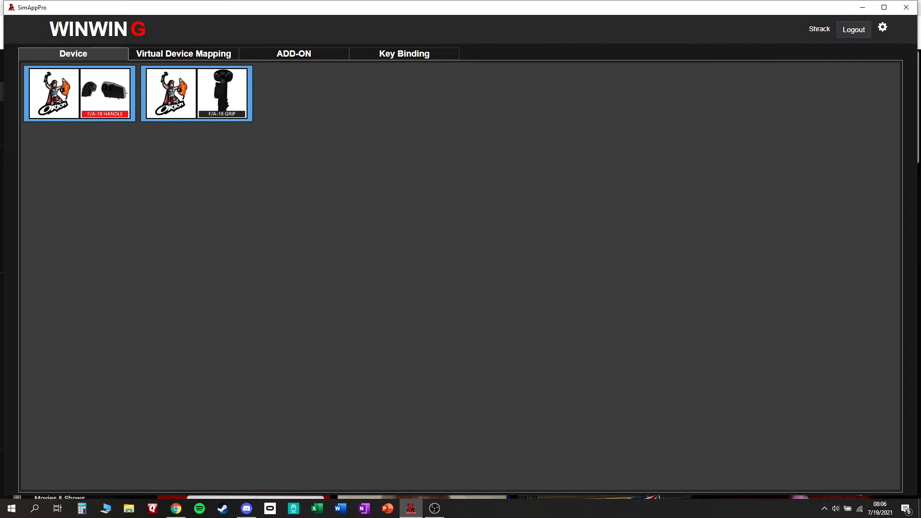
{"action": "mouse_move", "coordinate": [149, 222]}
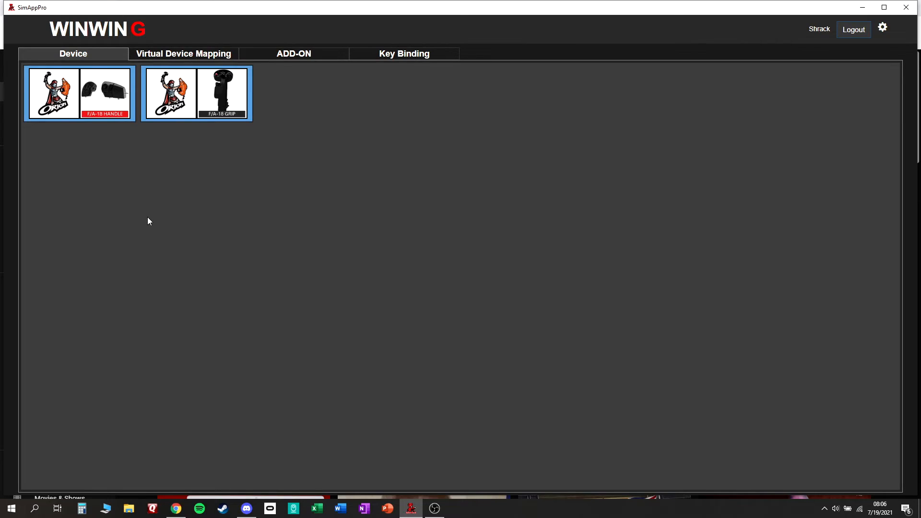
{"action": "mouse_move", "coordinate": [149, 207]}
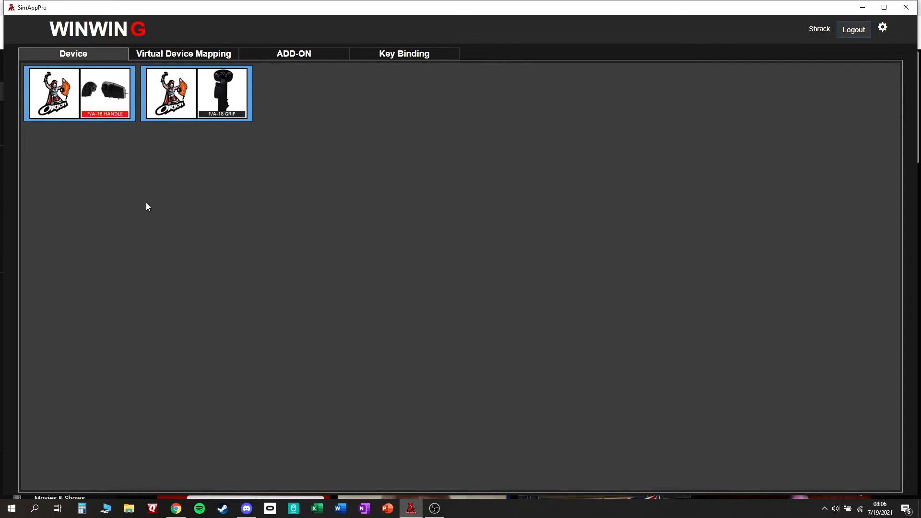